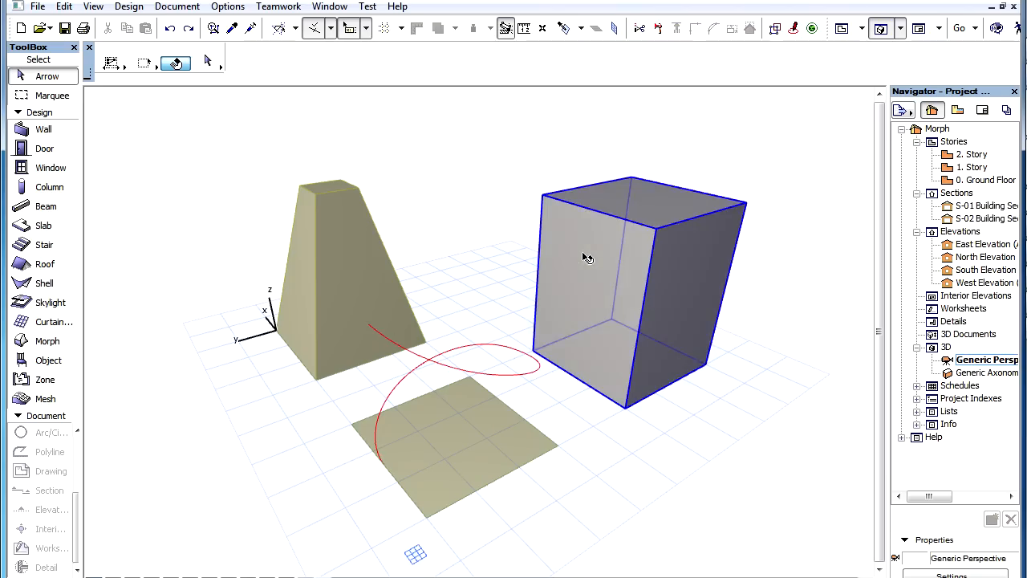
Select the morph box with the Arrow tool to begin stretching it
left_click(588, 257)
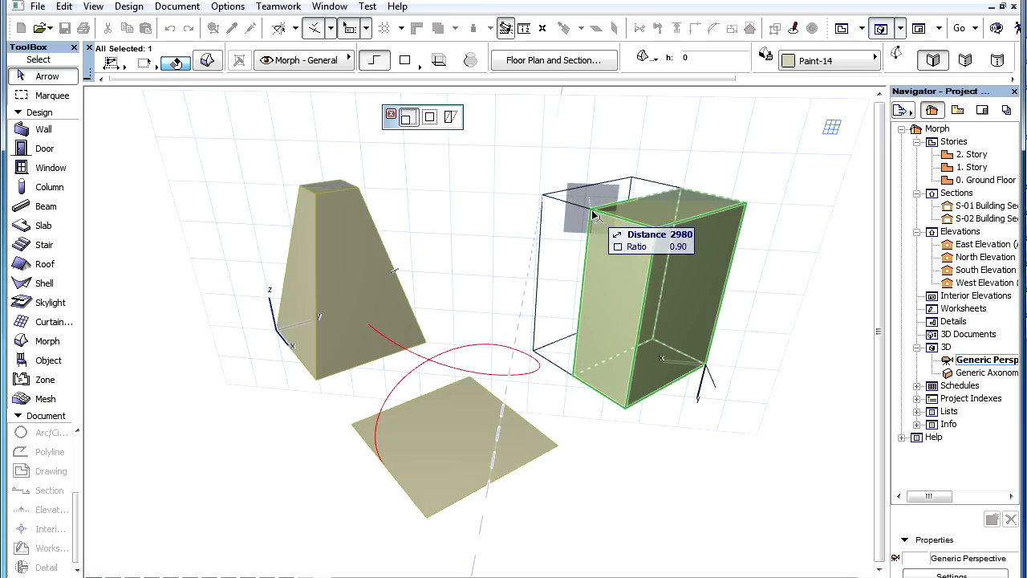
Drag a stretch-box corner inward so the morph becomes narrower and lower
left_click_drag(594, 212, 565, 265)
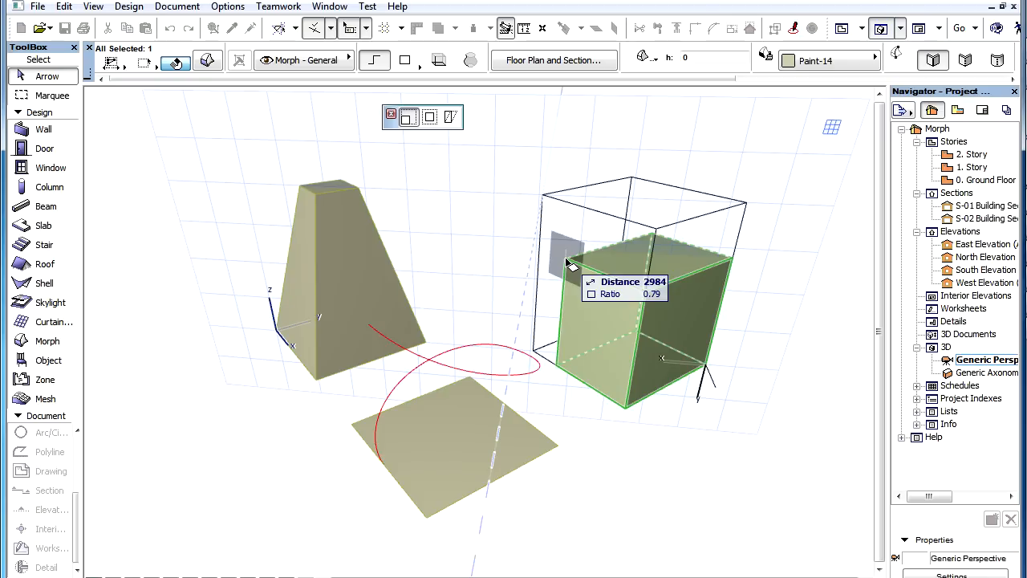
Drag the stretch face onto the opposite face, flattening the morph into a thin panel
left_click_drag(565, 265, 520, 171)
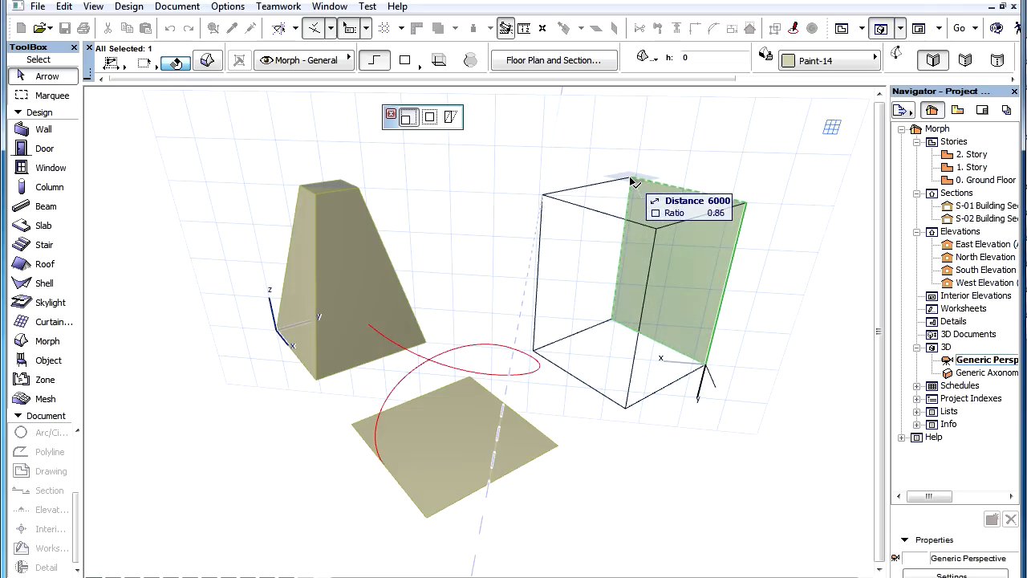
mouse_move(627, 202)
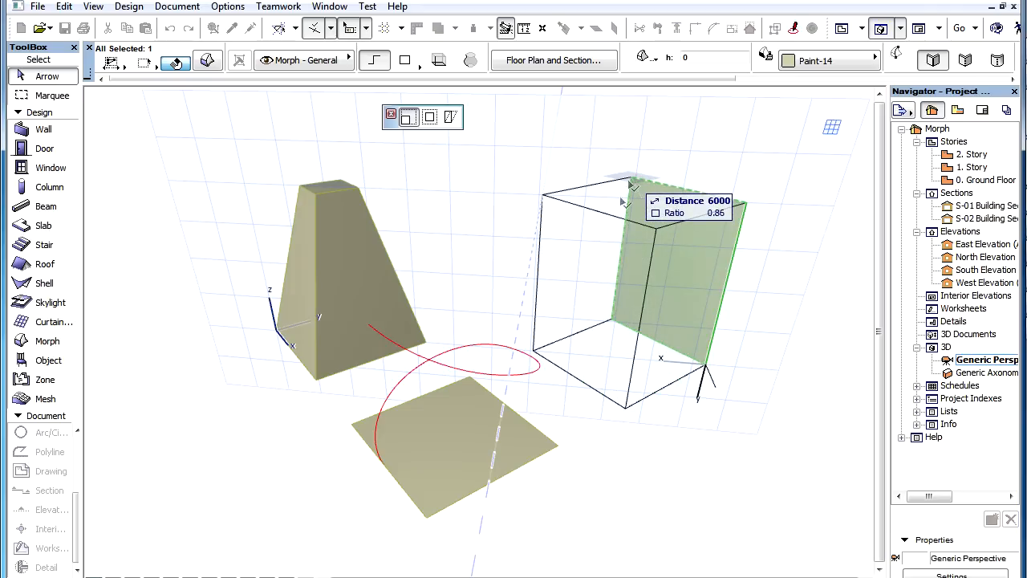
Collapse the morph toward its bottom edge, then drag it back into a smaller, lower box
left_click_drag(622, 201, 529, 354)
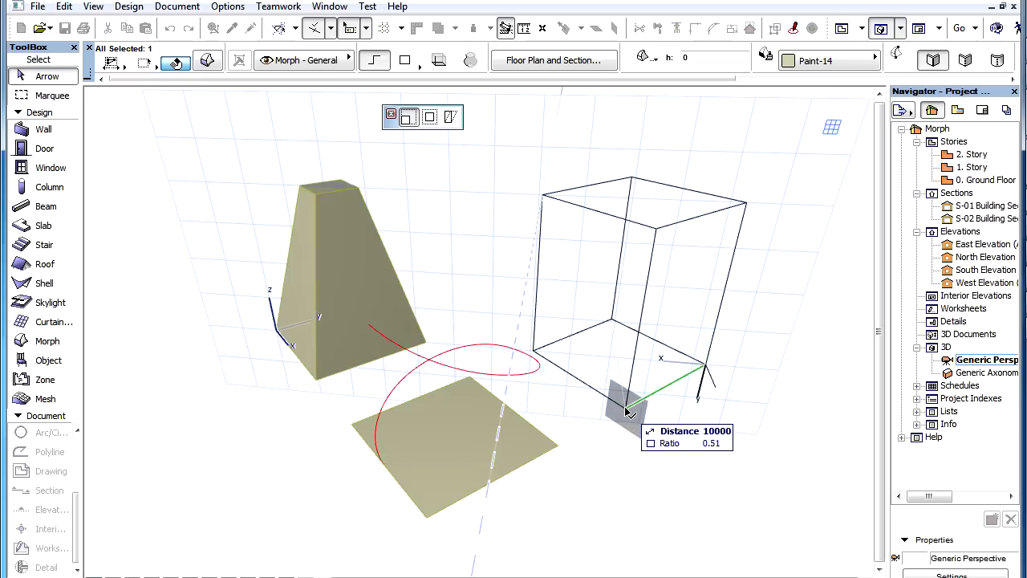
left_click_drag(630, 405, 609, 277)
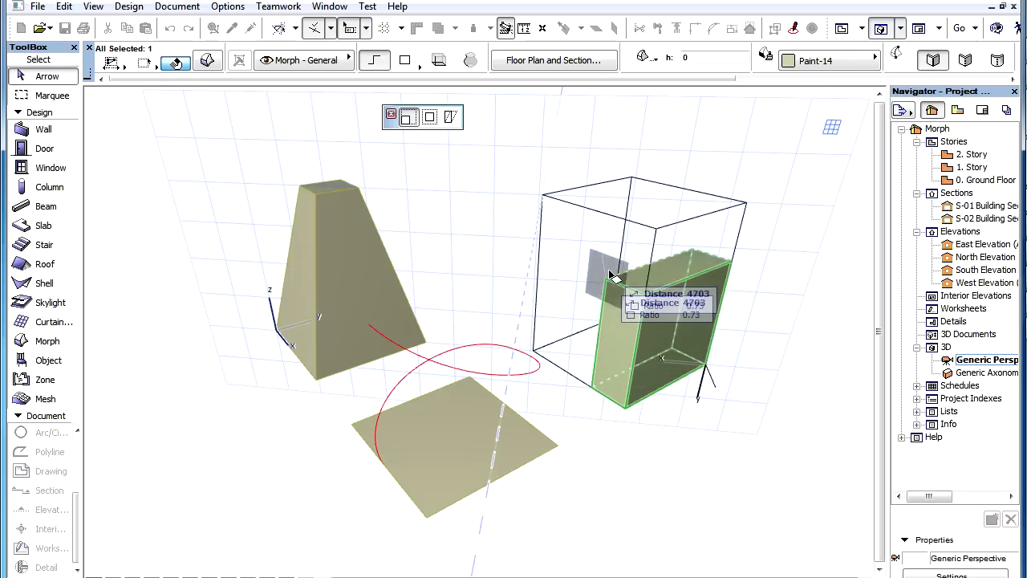